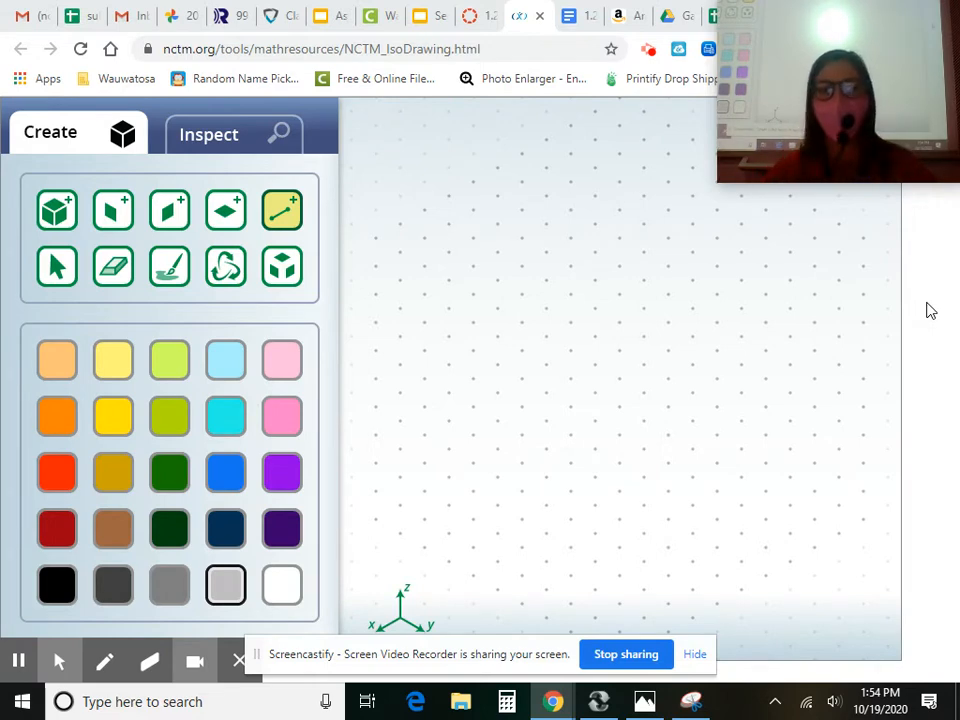
mouse_move(572, 290)
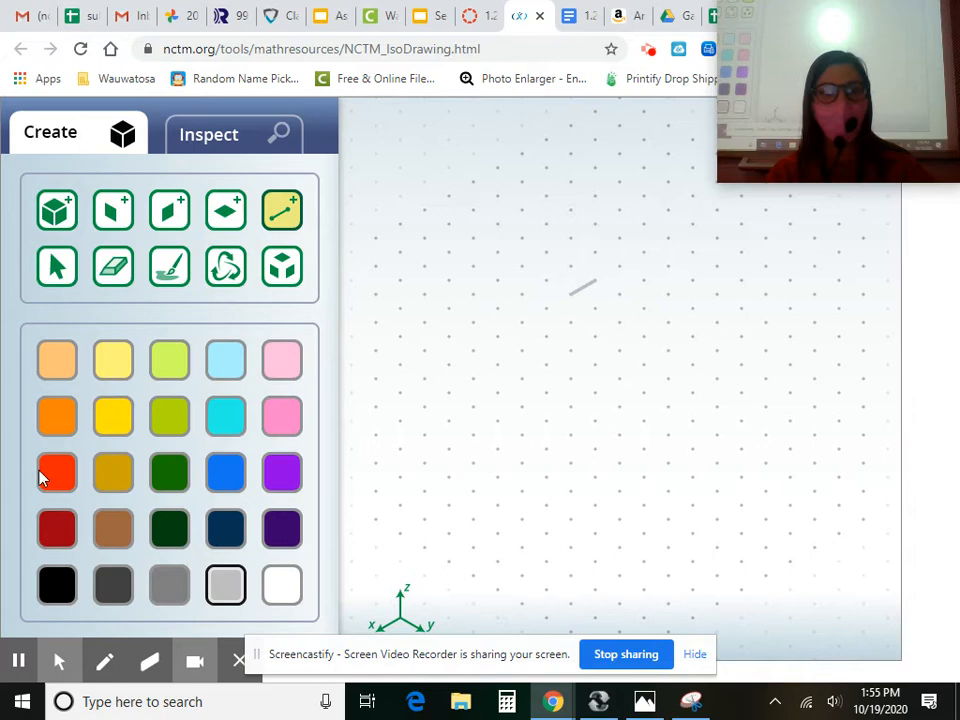
left_click(56, 472)
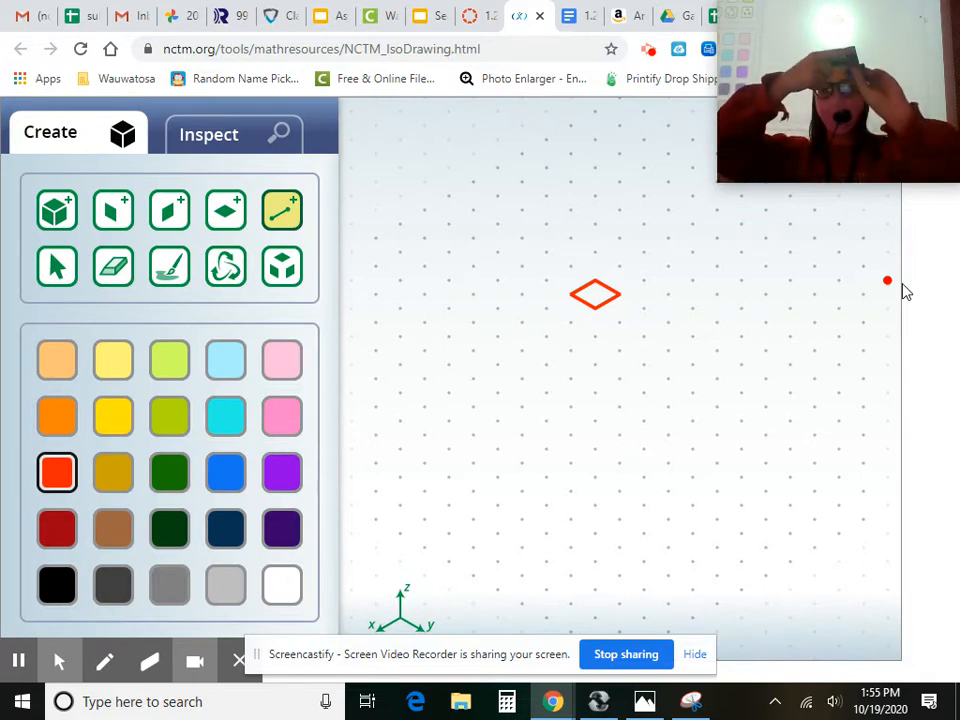
mouse_move(628, 300)
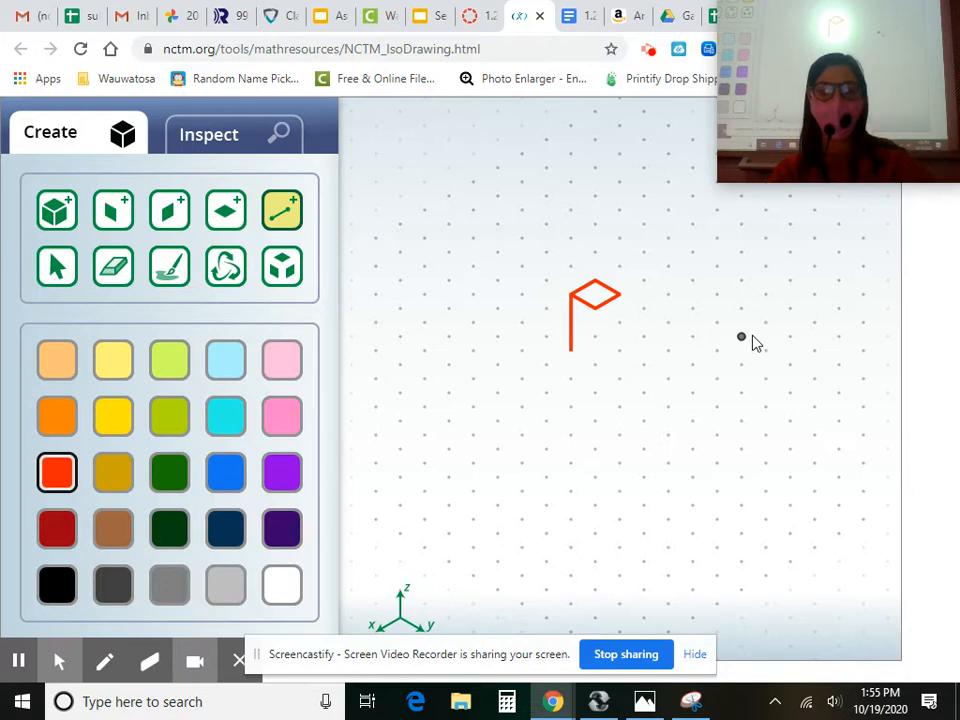
Drop a vertical red edge from the rhombus corner to start the column outline.
left_click(596, 316)
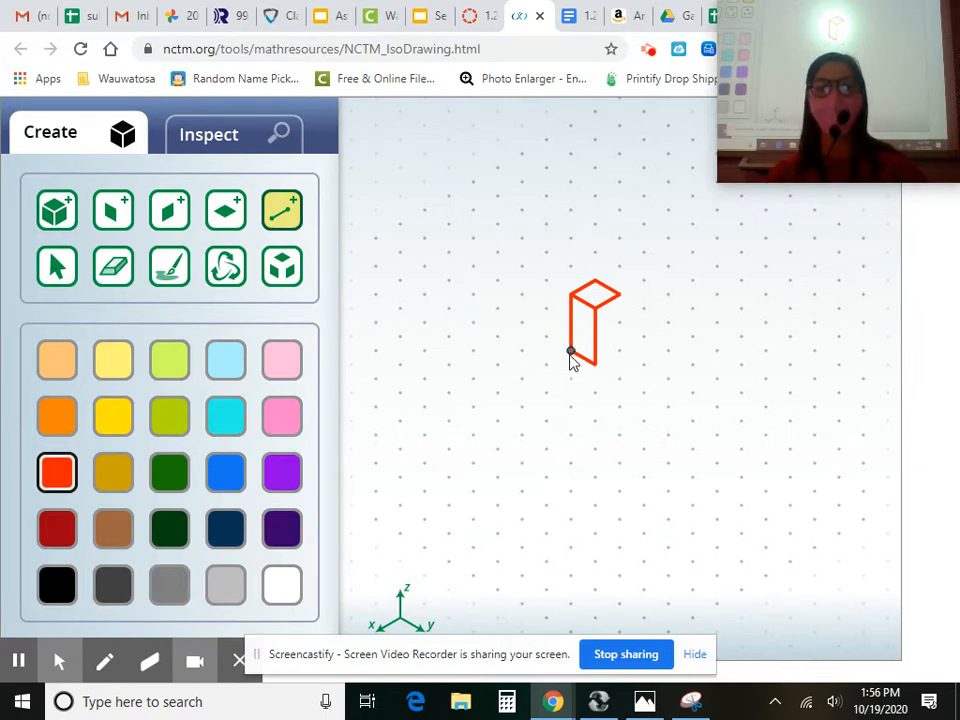
Draw a base edge outward from the column's lower corner to begin the L-shaped block.
left_click(550, 364)
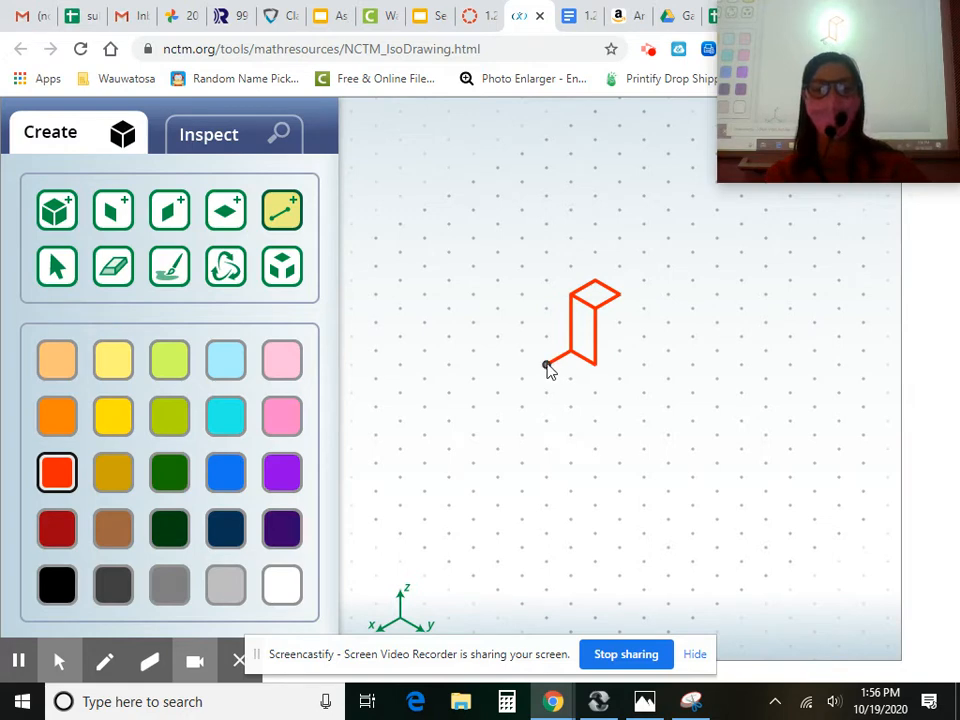
left_click_drag(544, 364, 596, 396)
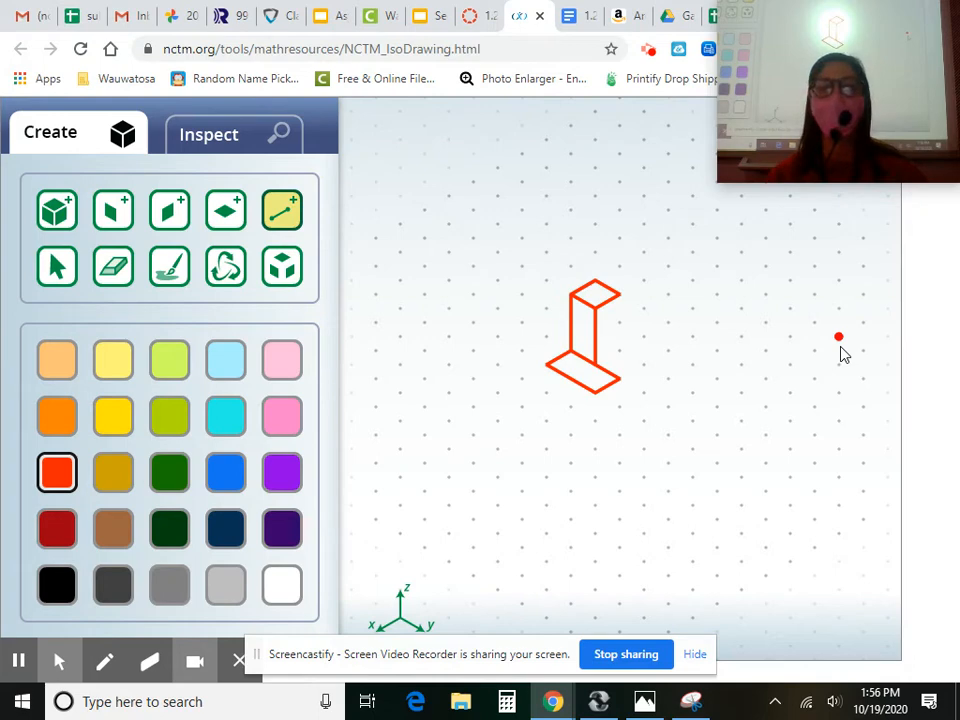
mouse_move(676, 388)
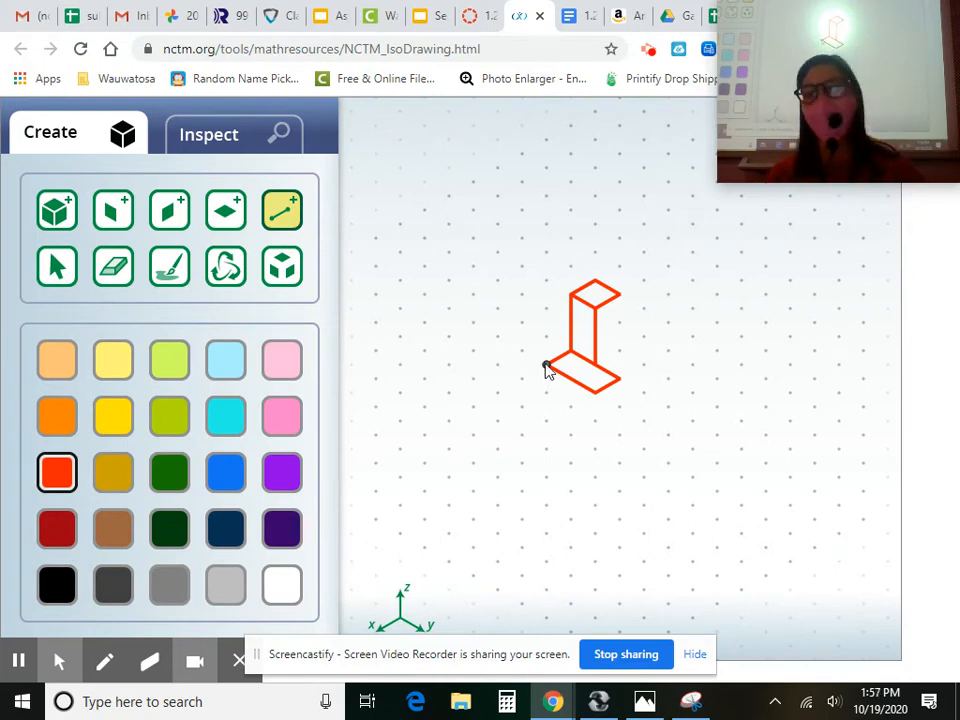
Add a short vertical front edge beneath the base rhombus's left corner.
left_click(544, 384)
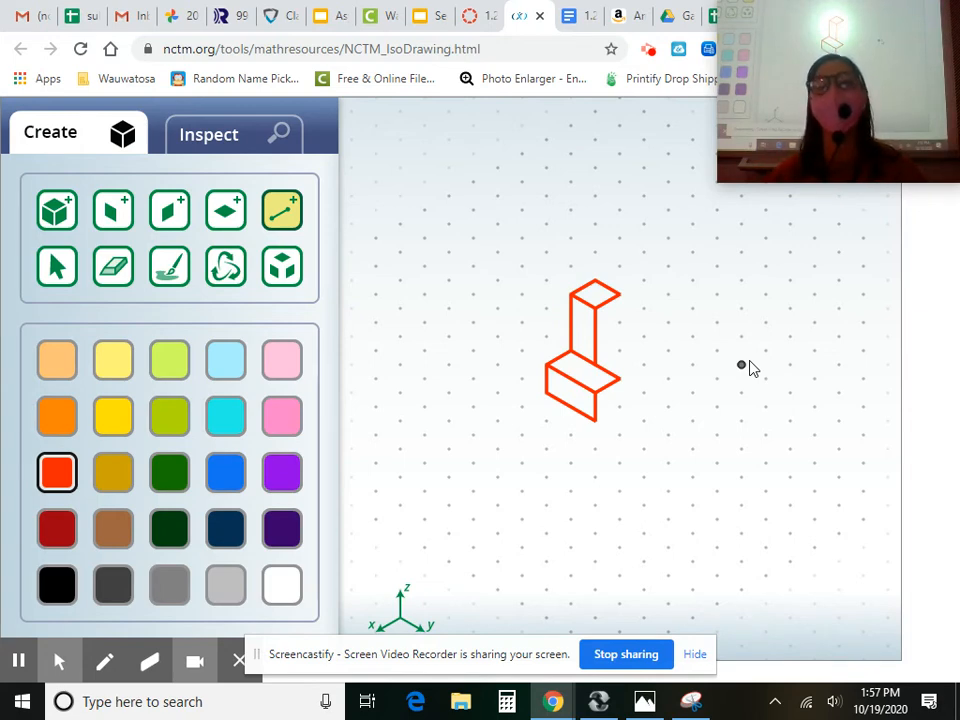
mouse_move(628, 402)
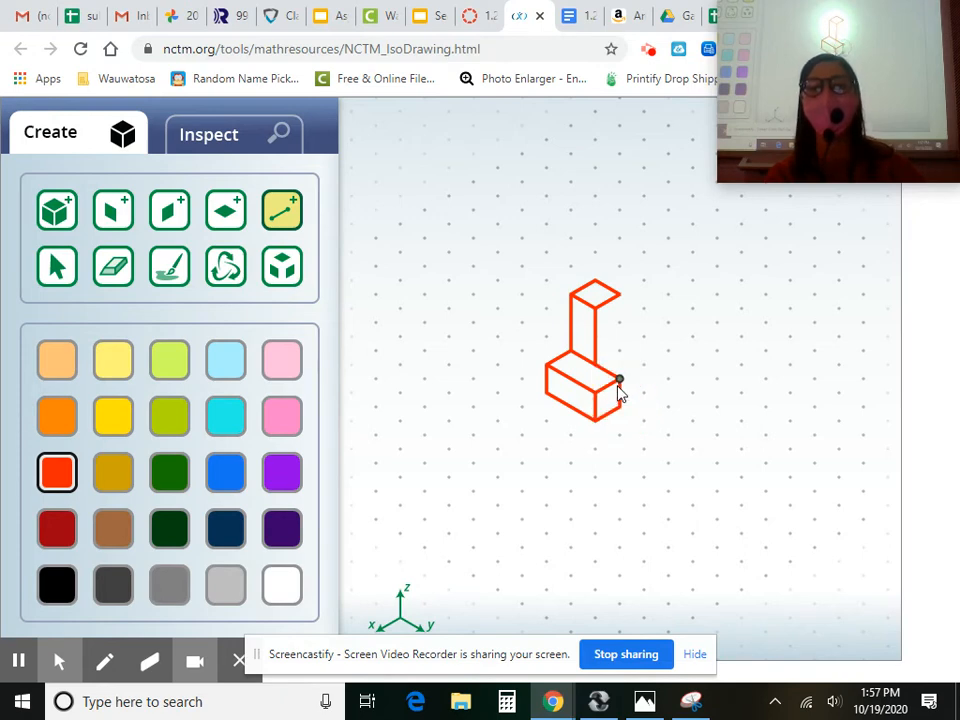
mouse_move(792, 336)
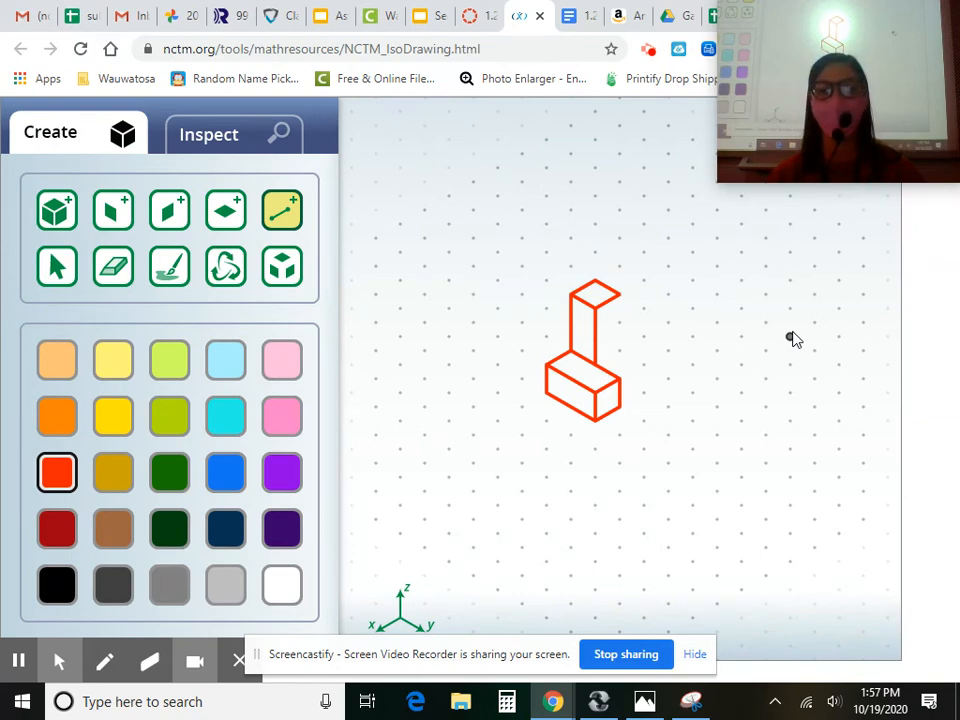
mouse_move(680, 324)
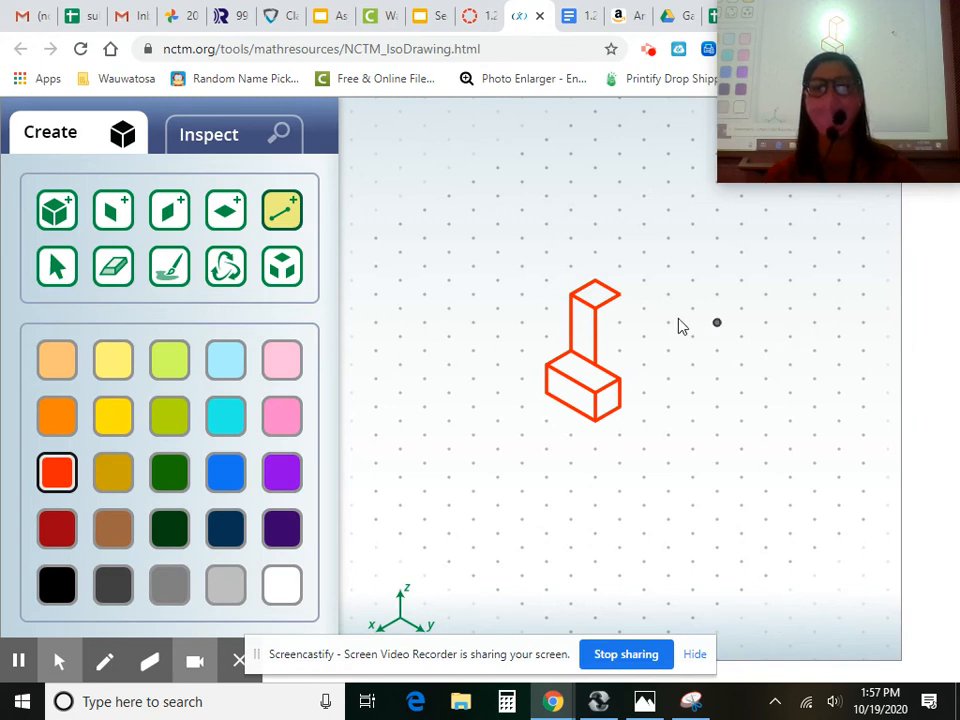